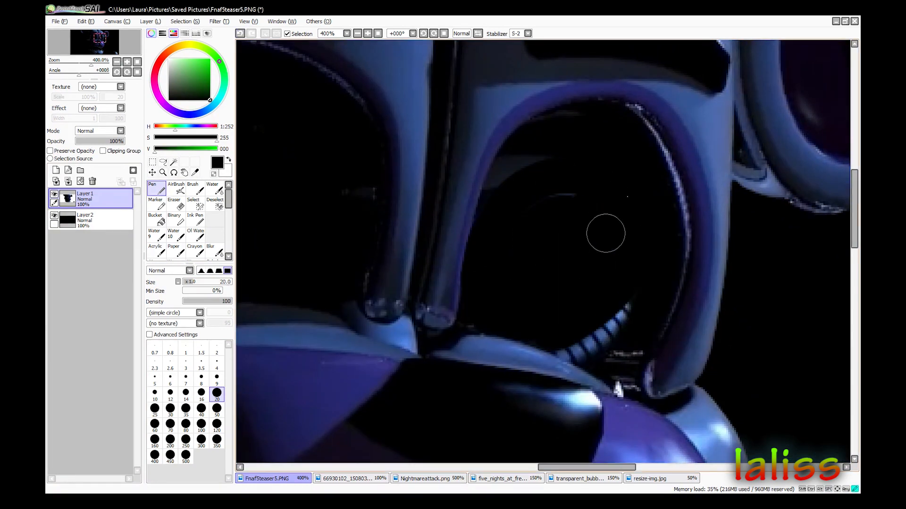
- Copy the red eye from Nightmareattack.png and paste it into the FnafTeaser5 image
left_click(424, 479)
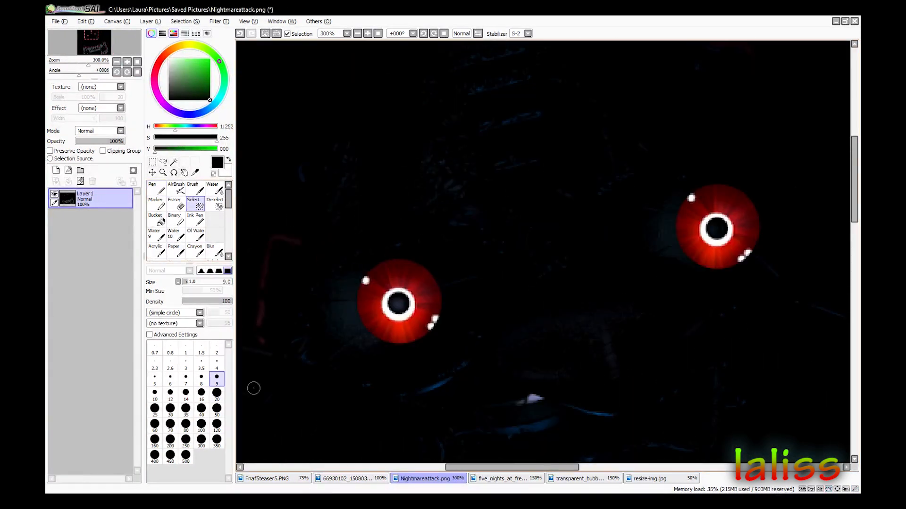
left_click(266, 478)
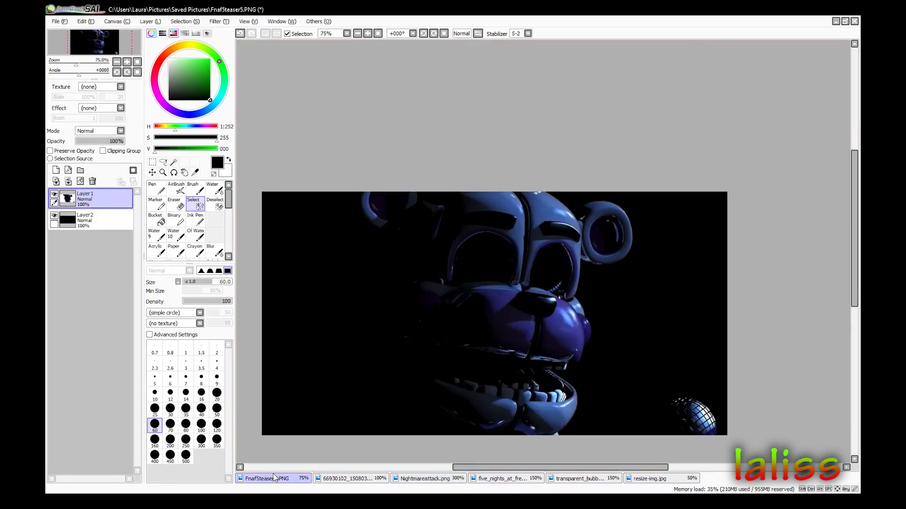
left_click(425, 478)
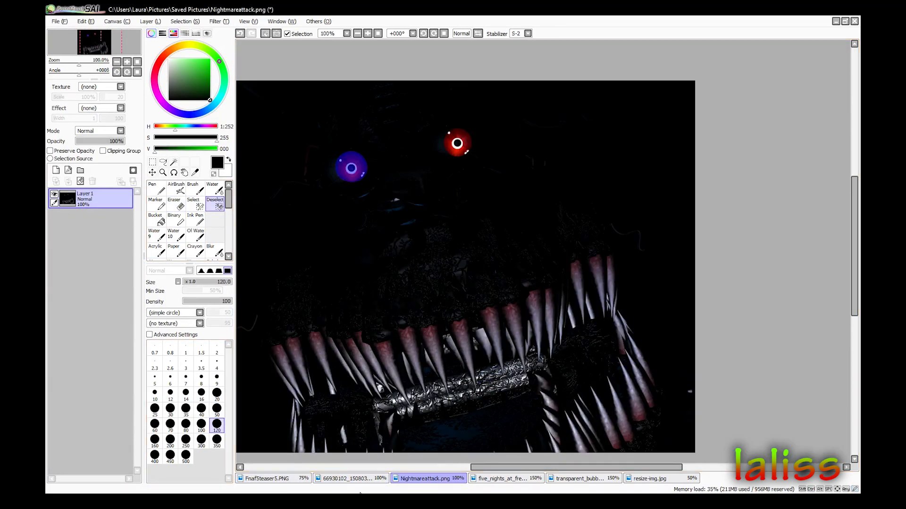
left_click(267, 478)
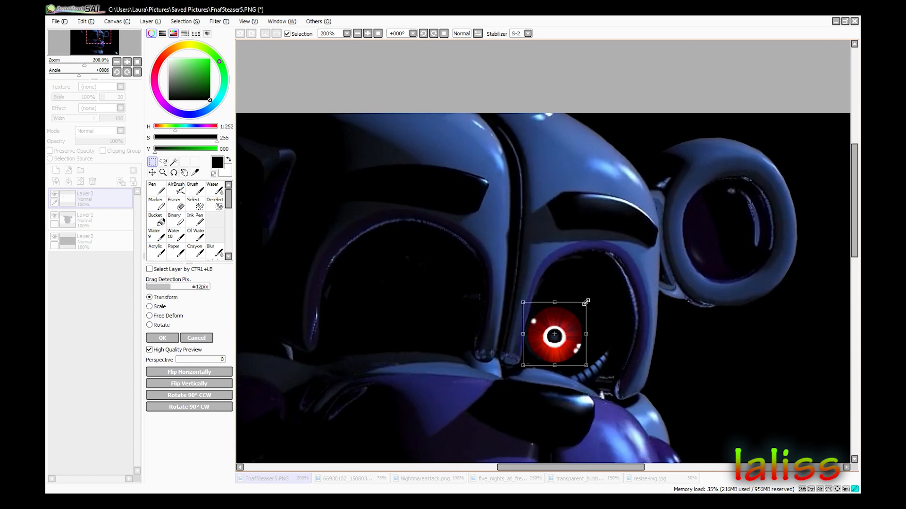
- Transform the pasted eye over Freddy's eye socket and confirm its placement
left_click(174, 193)
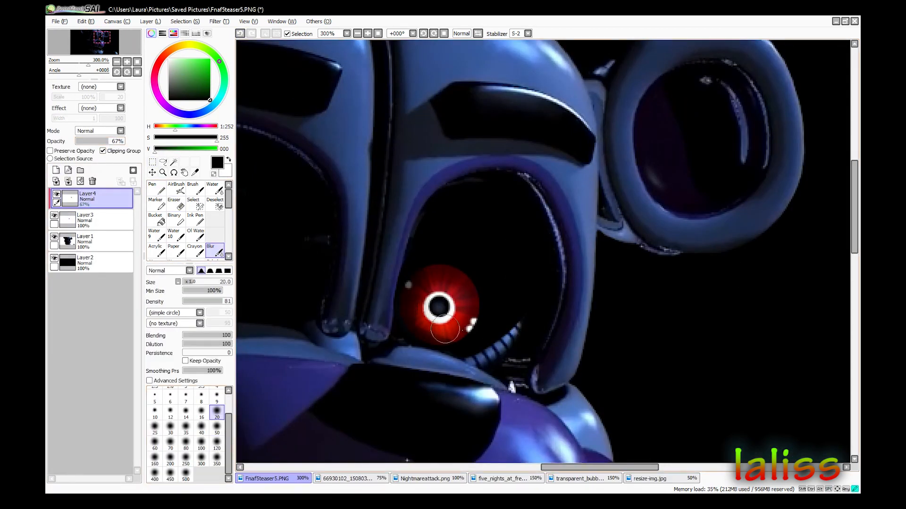
left_click(151, 162)
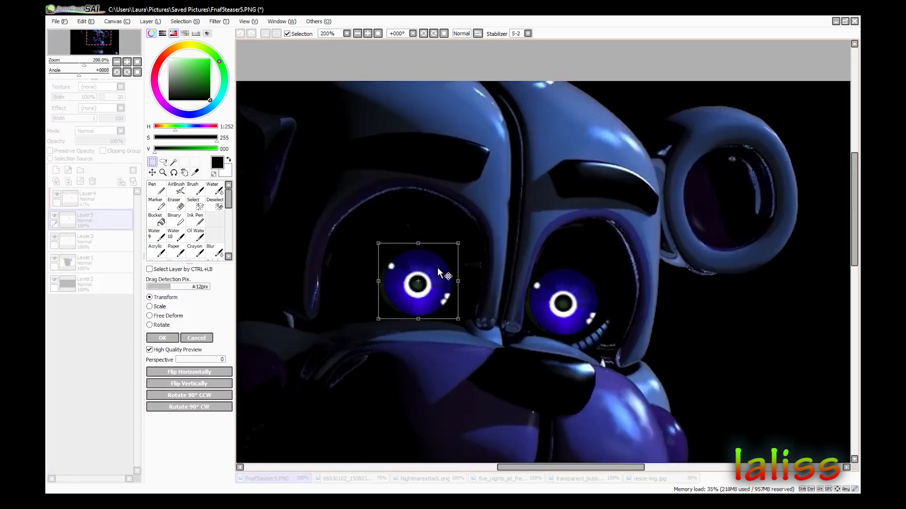
scroll("down", 3)
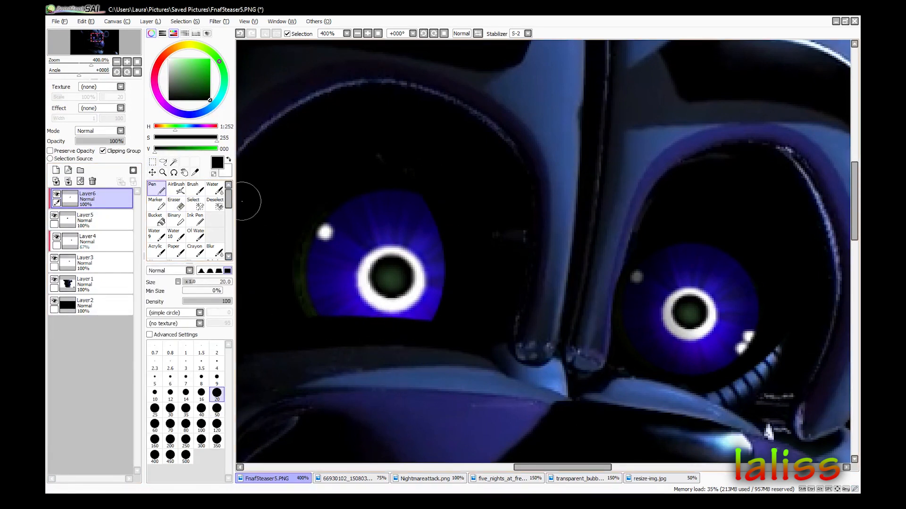
- Add a glow layer, then scale up the left eye layer with Transform and confirm the new size
left_click(56, 181)
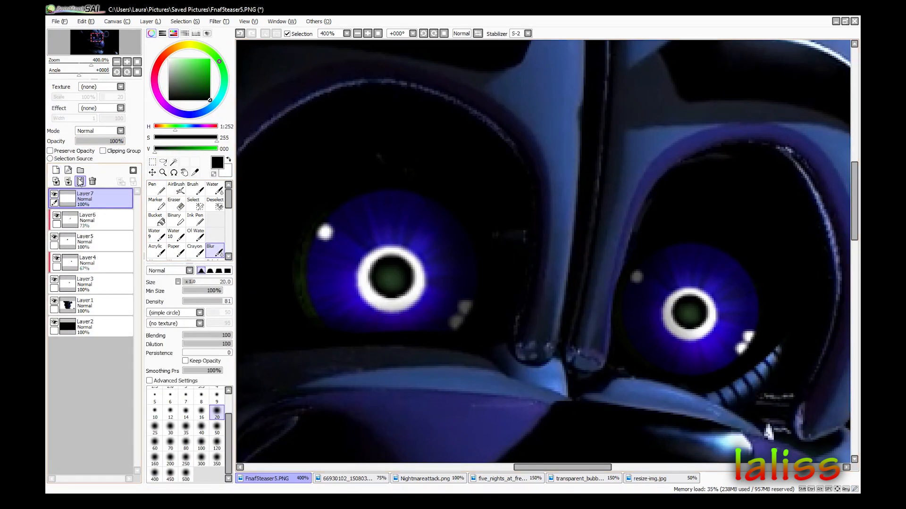
left_click(86, 241)
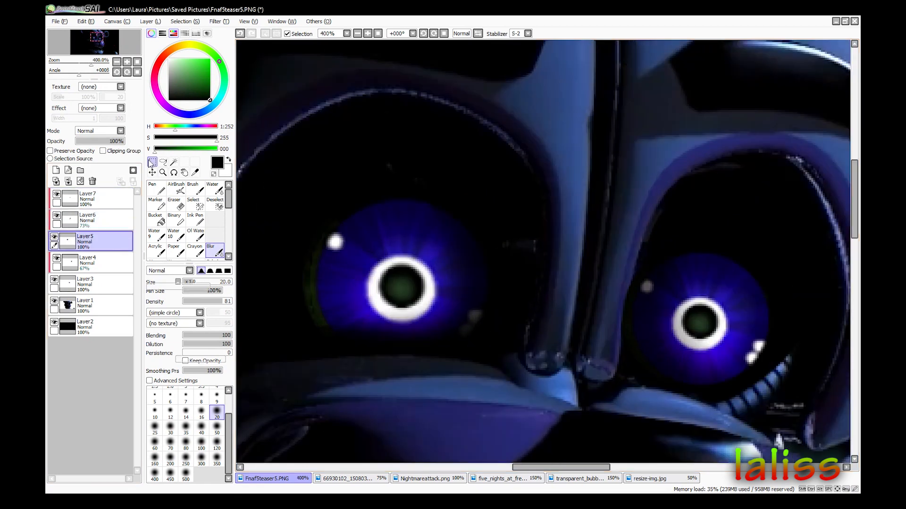
left_click(151, 163)
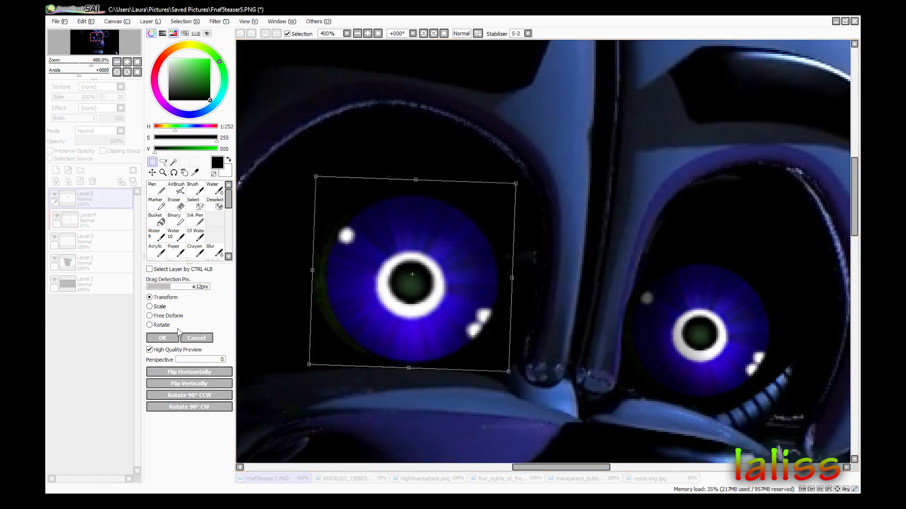
left_click(164, 337)
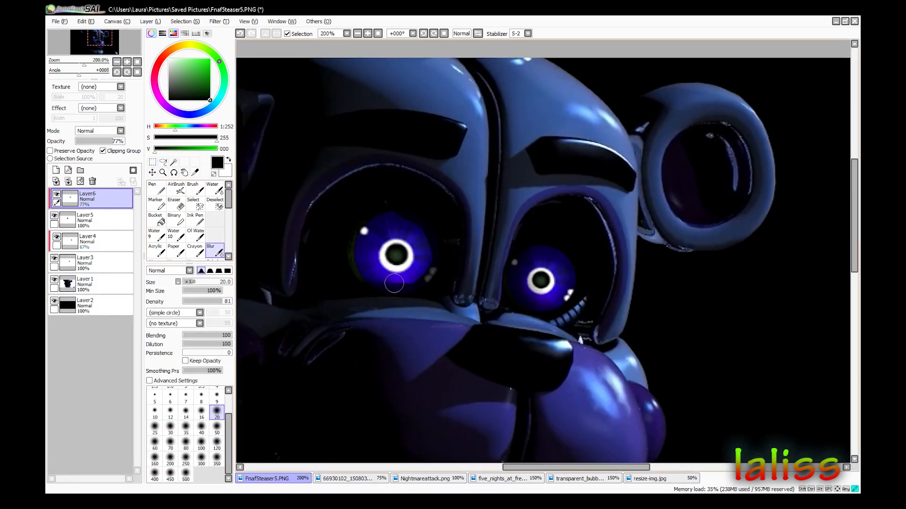
left_click(425, 478)
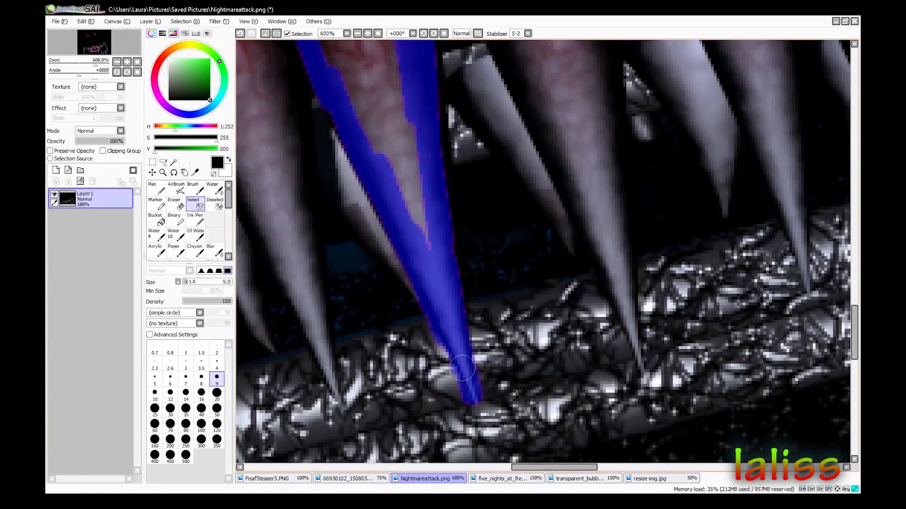
- Copy a single spike tooth from the Nightmare image and Free Deform it into Freddy's mouth
left_click(163, 163)
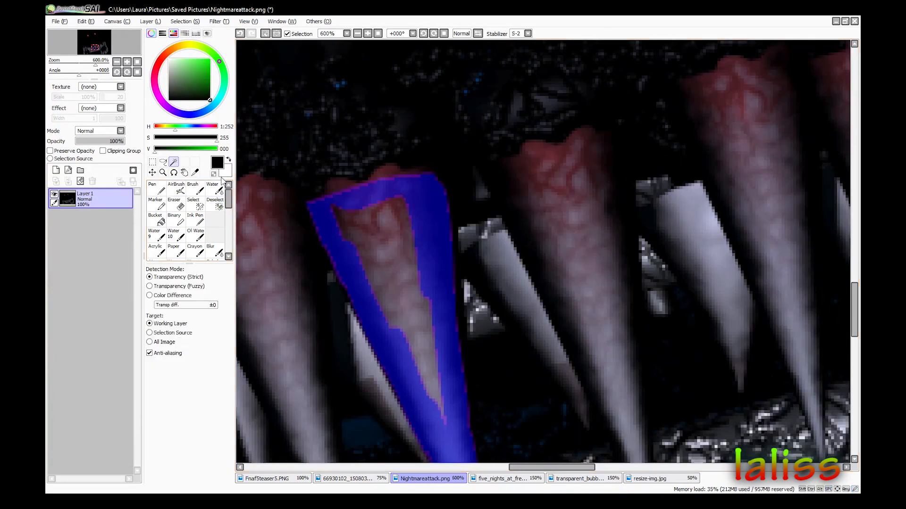
left_click(266, 478)
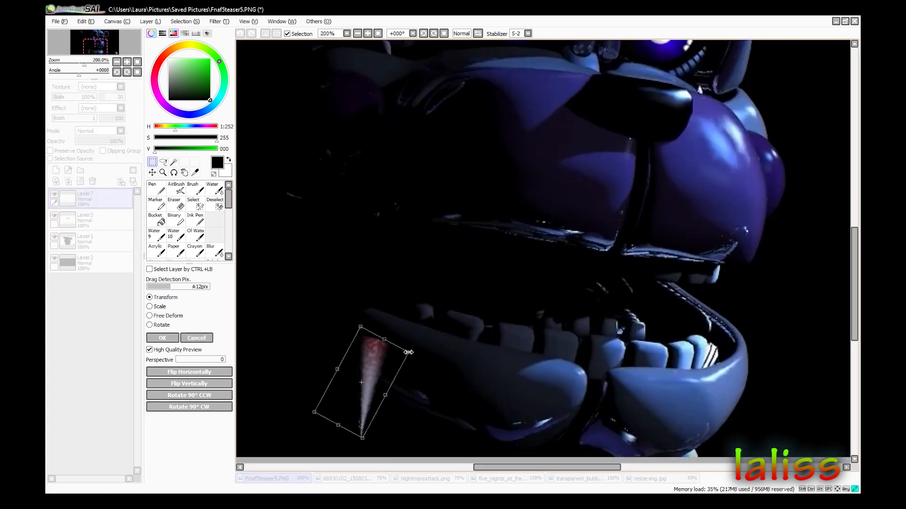
left_click(150, 316)
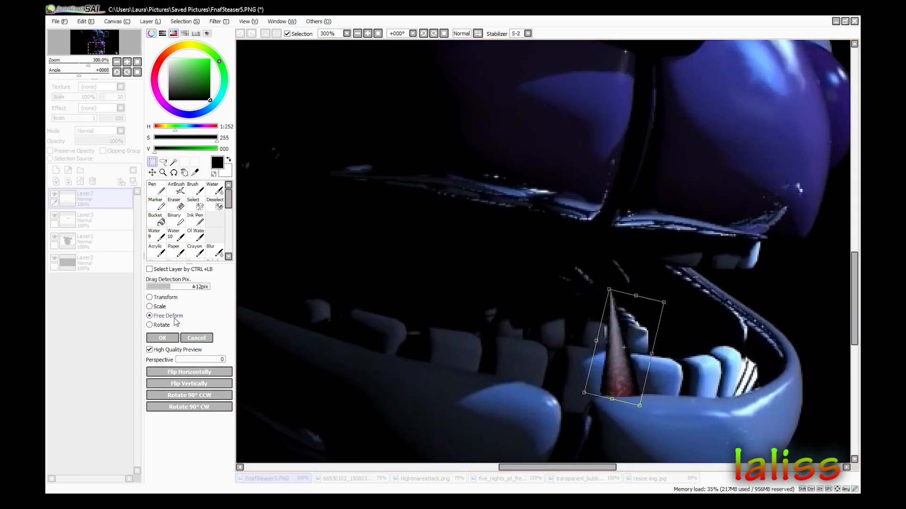
left_click(162, 337)
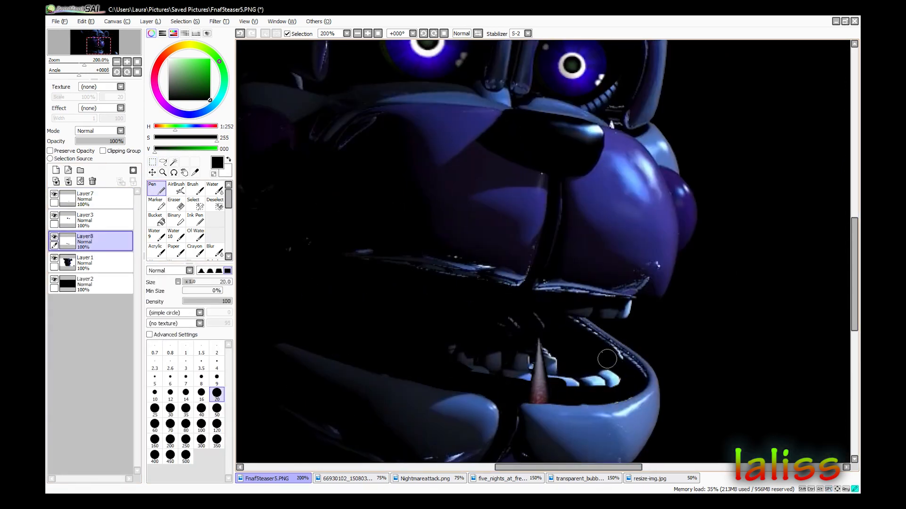
- Duplicate and mirror tooth copies along the lower jaw, then merge the tooth layers
left_click(211, 246)
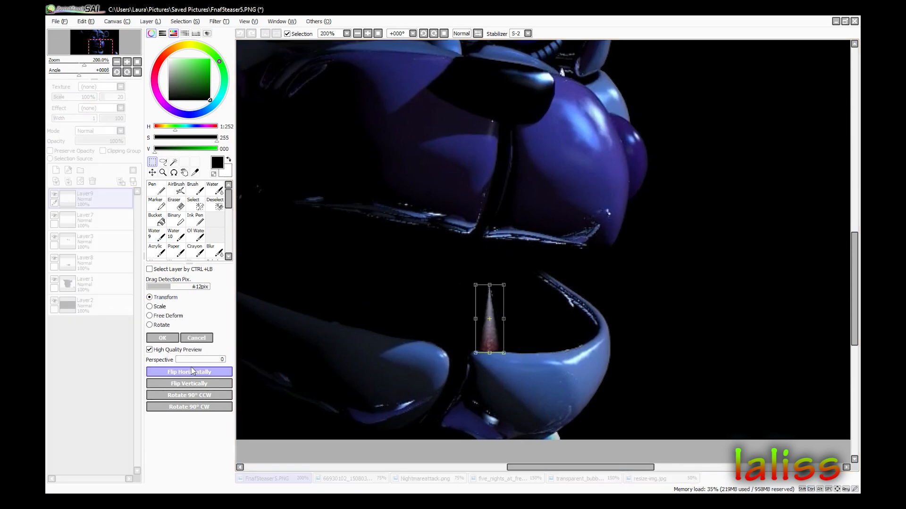
left_click(188, 371)
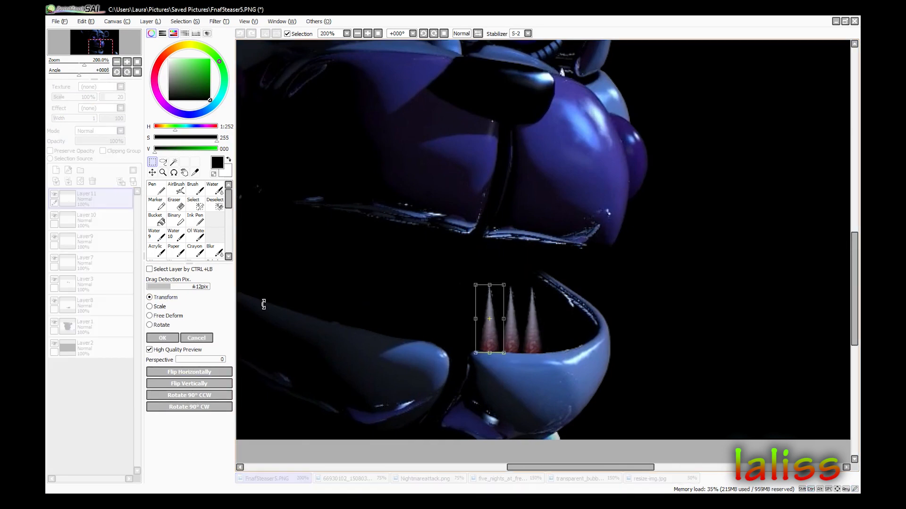
left_click(150, 315)
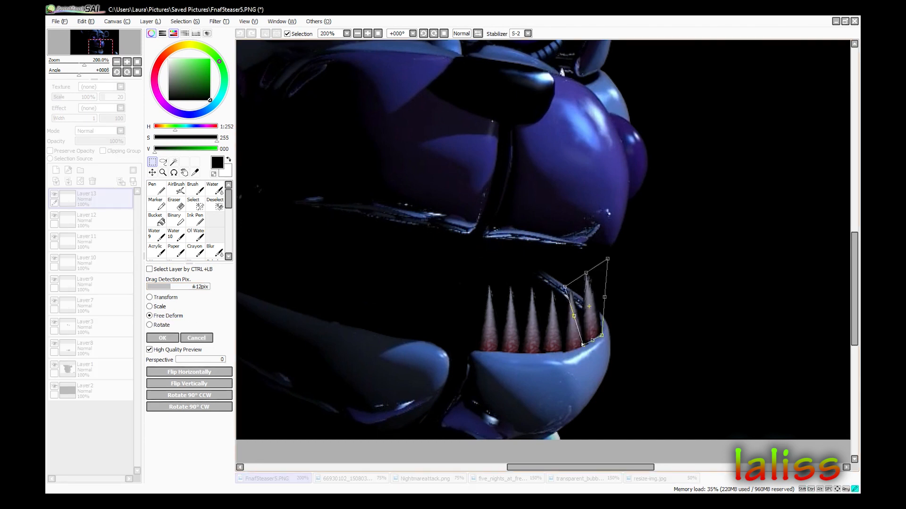
left_click(163, 338)
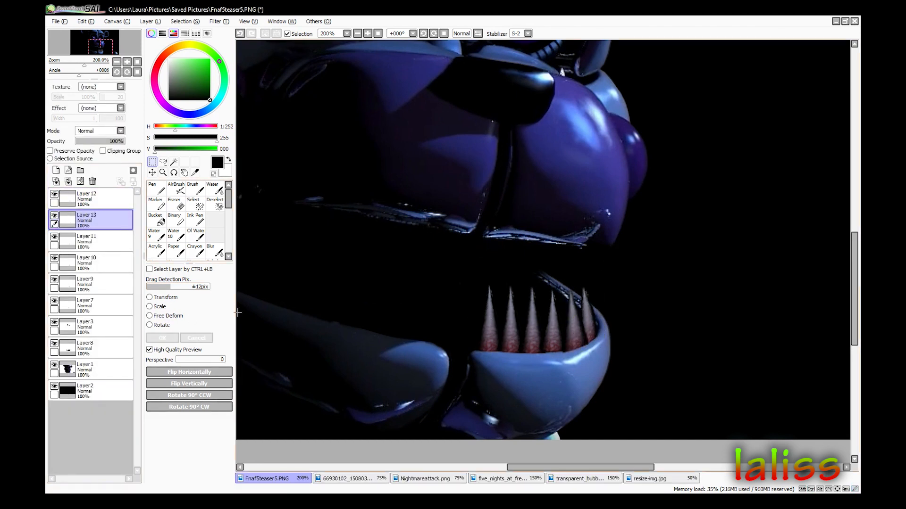
left_click(173, 195)
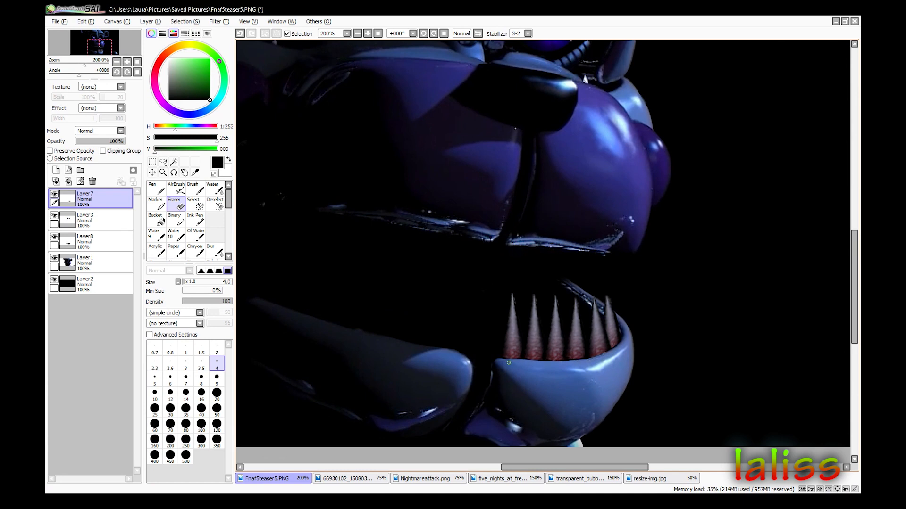
left_click(151, 161)
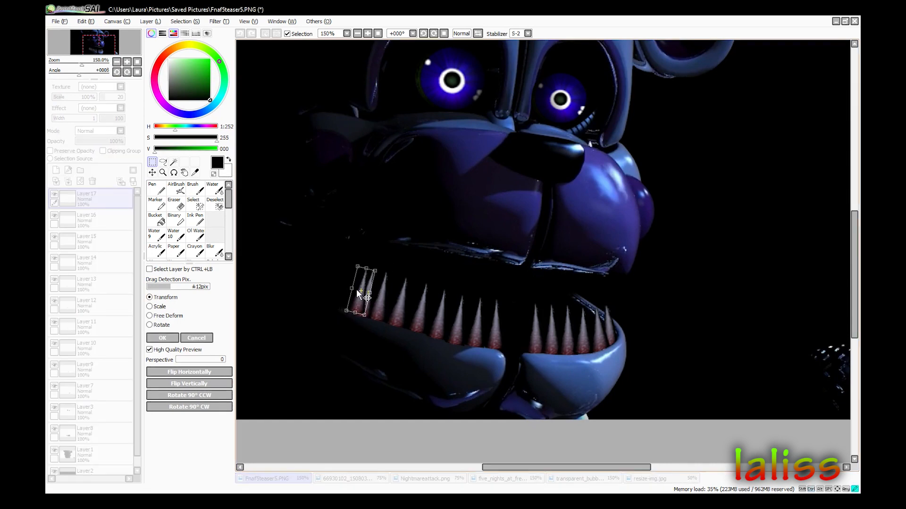
- Place tooth copies along the upper and lower jaws with Layer Transform and merge them down
left_click(162, 338)
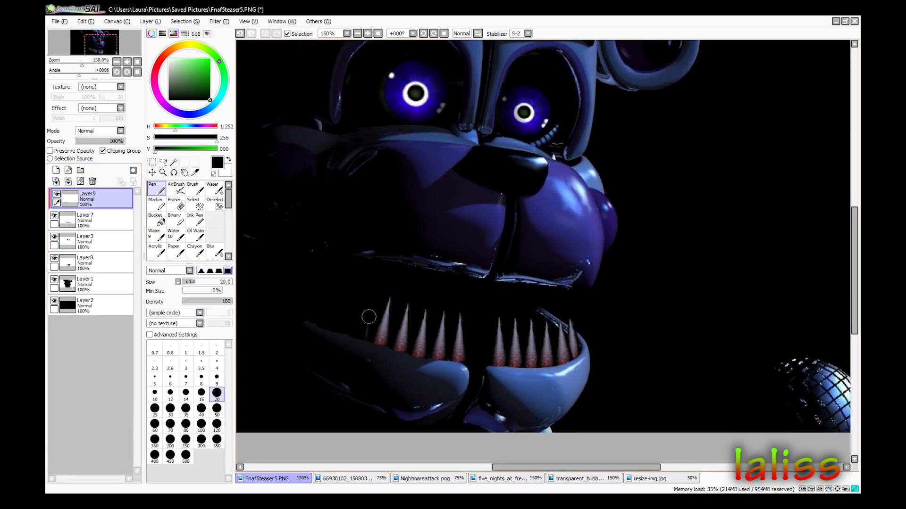
left_click(217, 248)
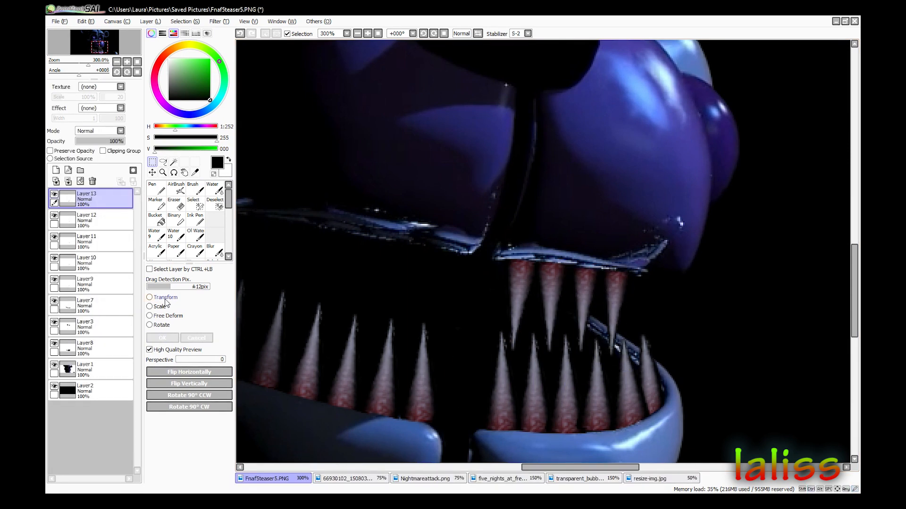
left_click(150, 297)
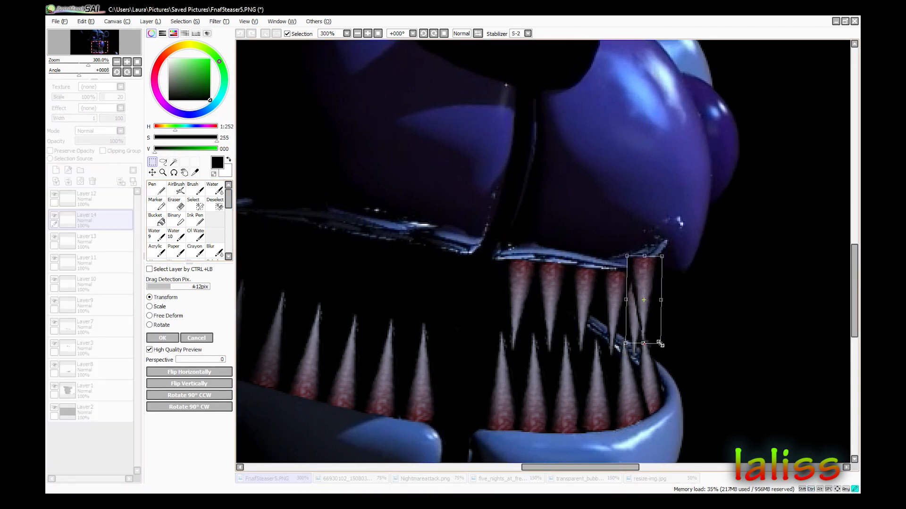
left_click(173, 193)
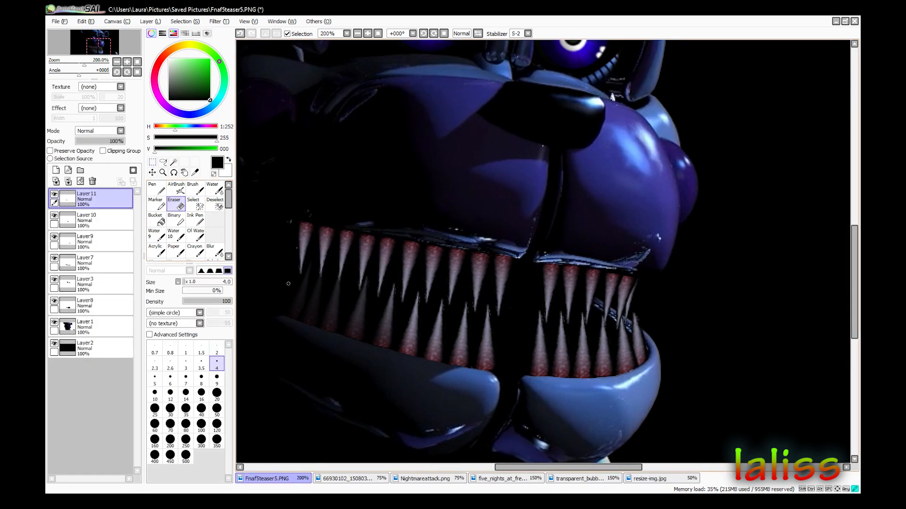
left_click(80, 181)
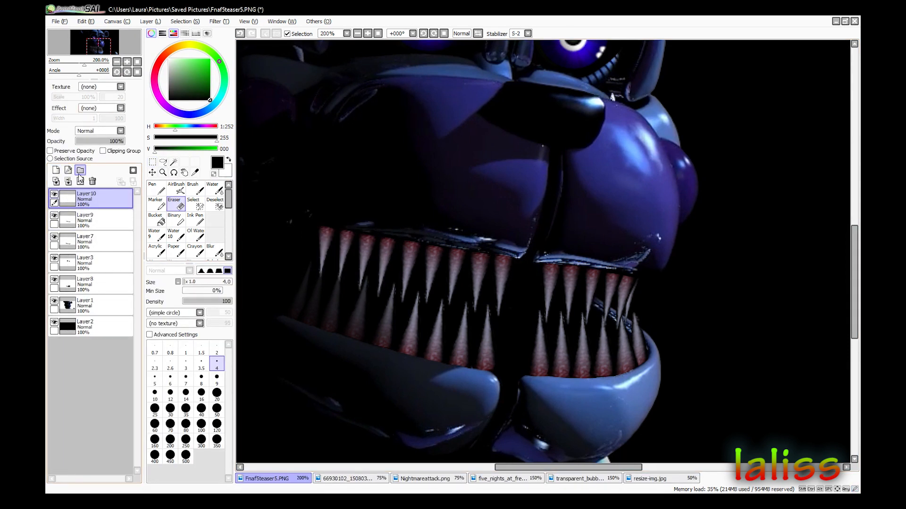
left_click(217, 249)
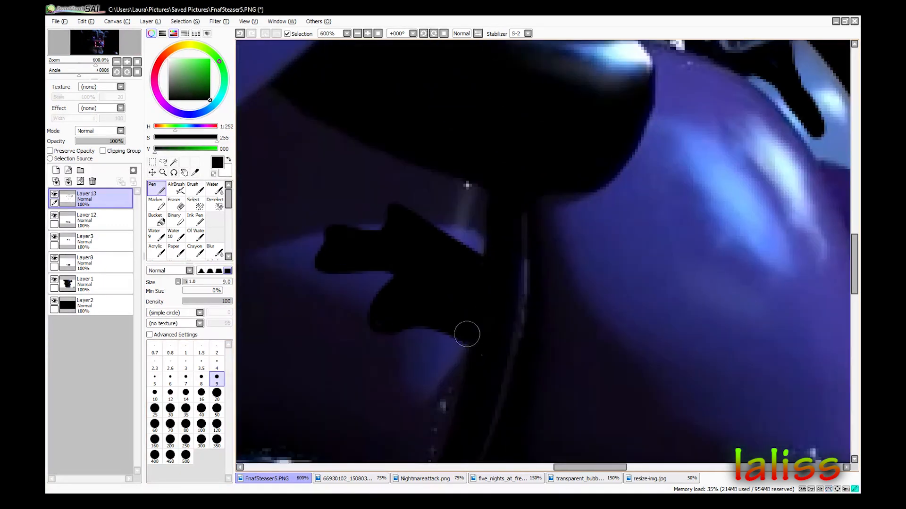
- Compare the torn patches against the Nightmare attack reference, then bring up the Nightmare Mangle image
left_click(424, 479)
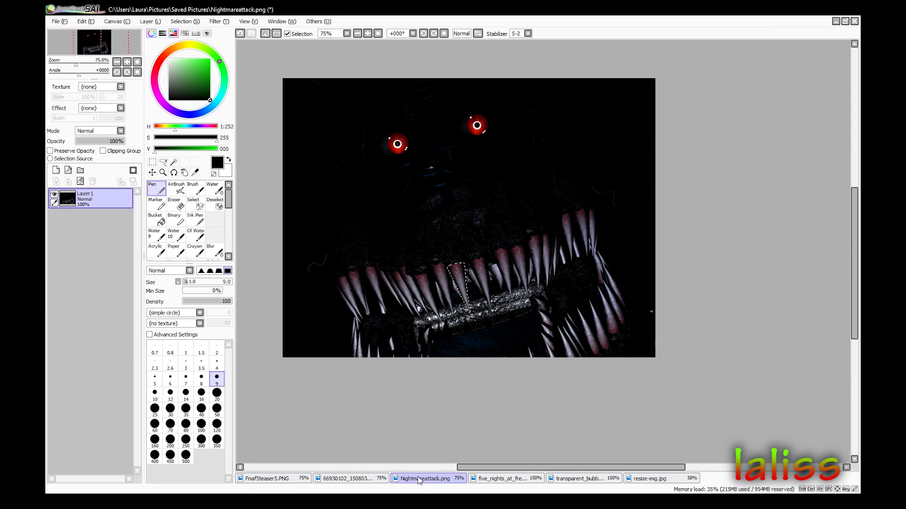
left_click(267, 478)
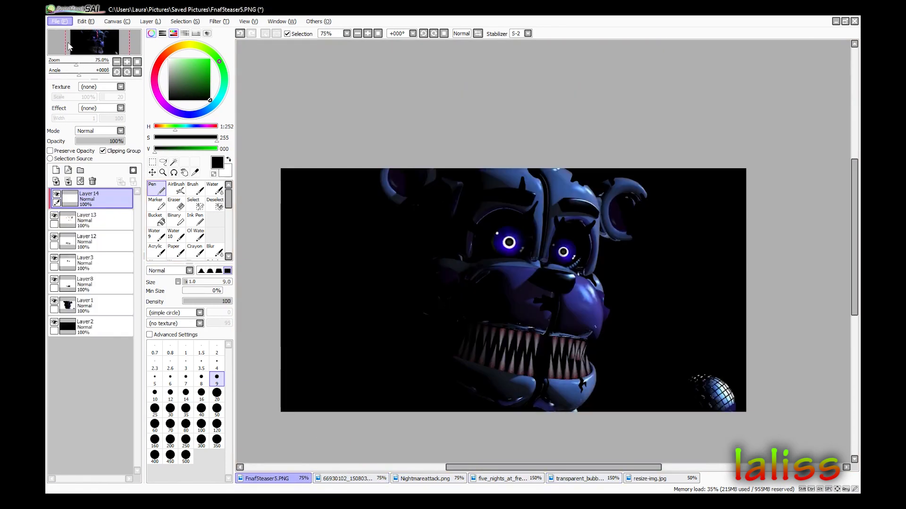
left_click(739, 478)
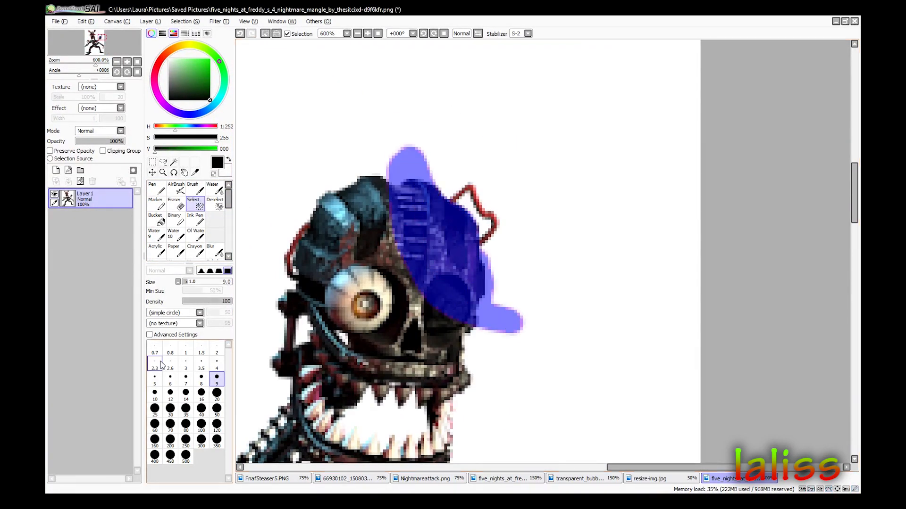
- Paste the damaged piece of Mangle's head over Freddy's face and check it against both reference images
left_click(266, 478)
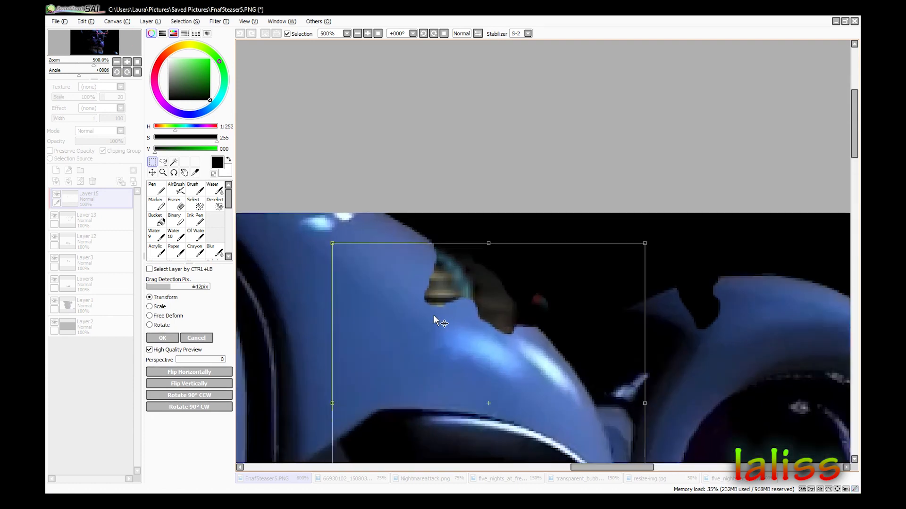
left_click(150, 316)
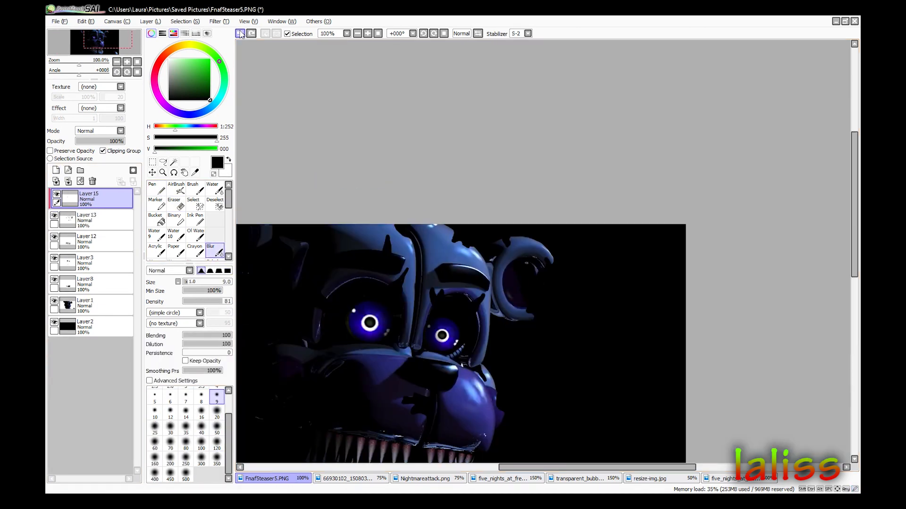
left_click(426, 479)
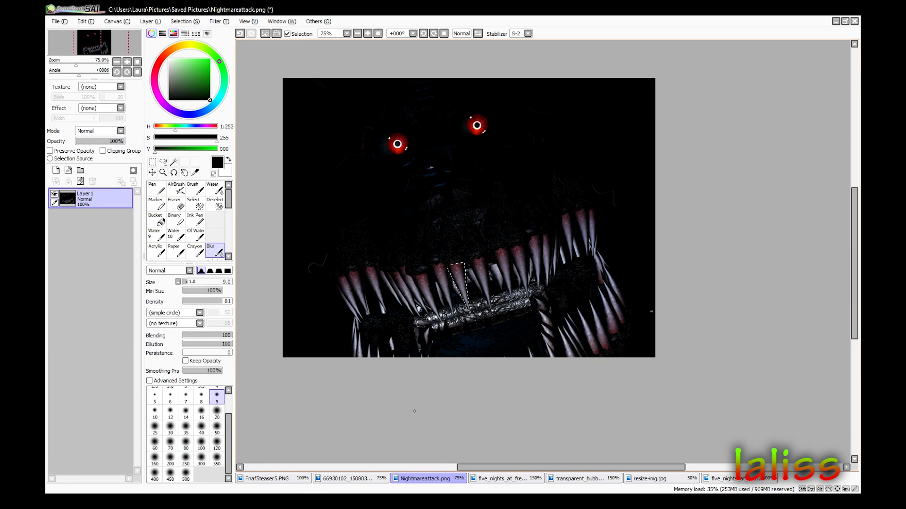
left_click(739, 478)
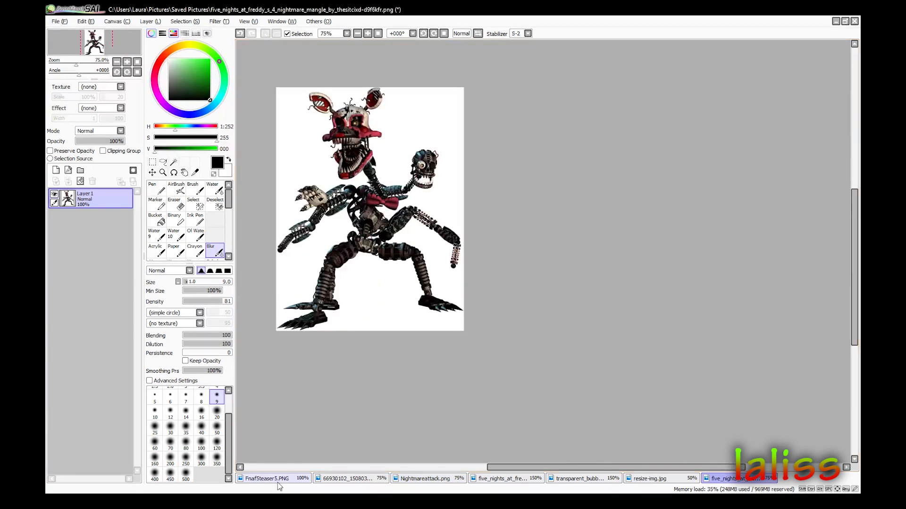
left_click(267, 479)
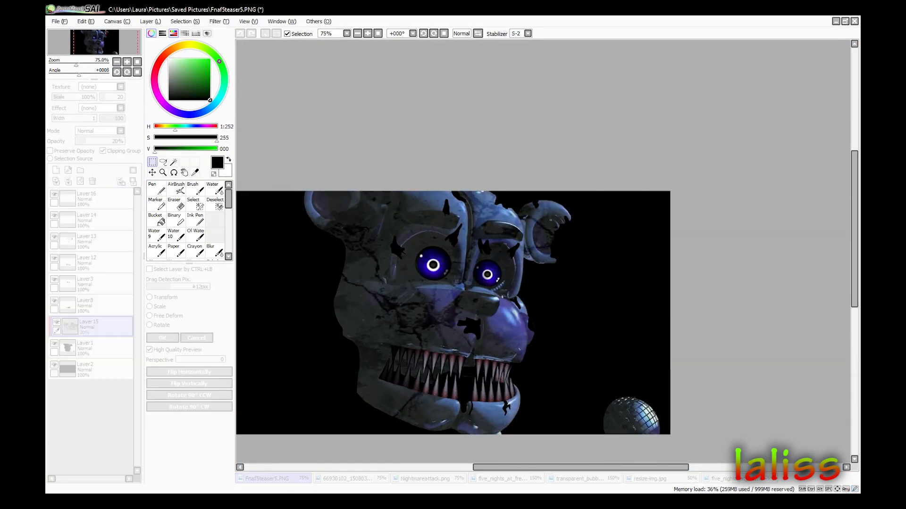
- Confirm the cracked texture over the face and lower Layer 15's opacity to 20%
left_click(150, 297)
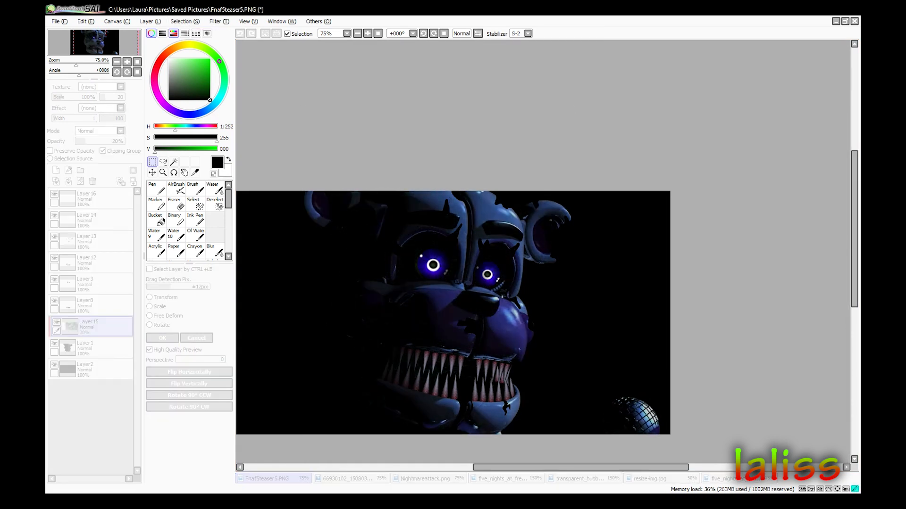
left_click(90, 326)
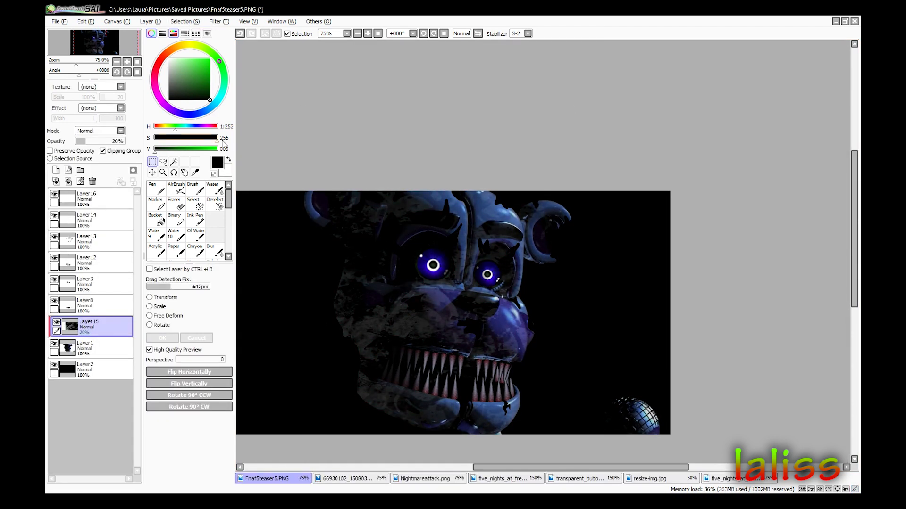
left_click(173, 197)
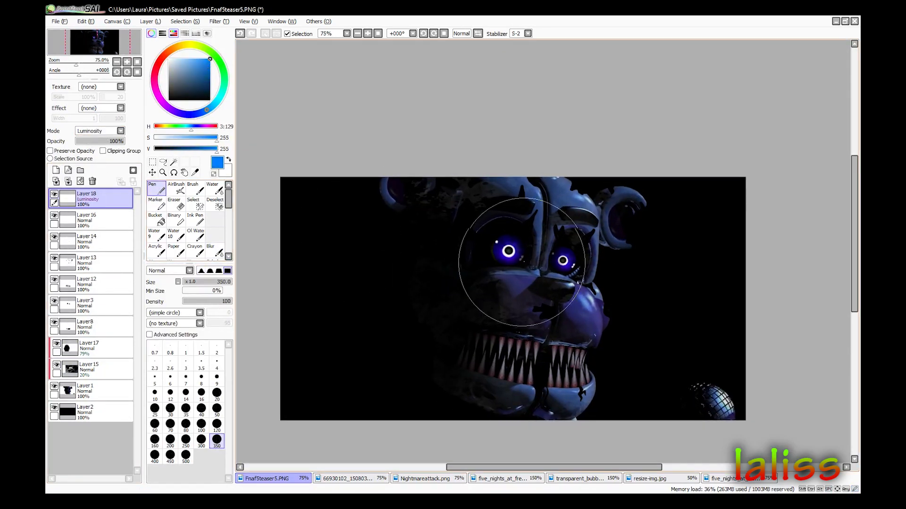
- Blur the blue Luminosity layer to soften the eye glow, then bring up the Springtrap image
left_click(210, 247)
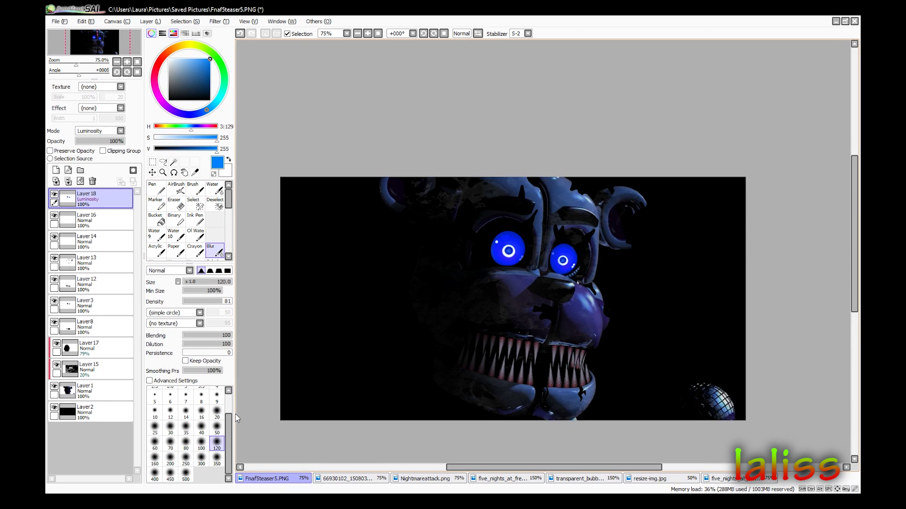
left_click_drag(119, 141, 106, 141)
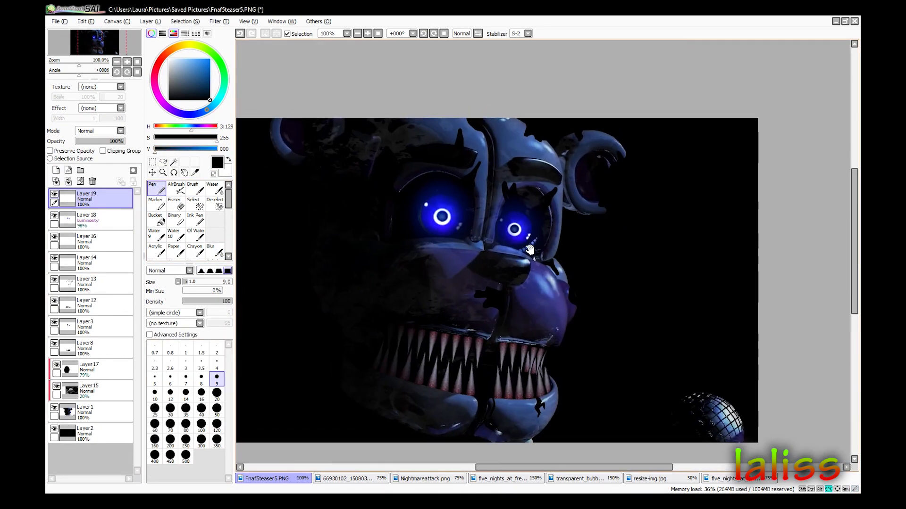
left_click(506, 479)
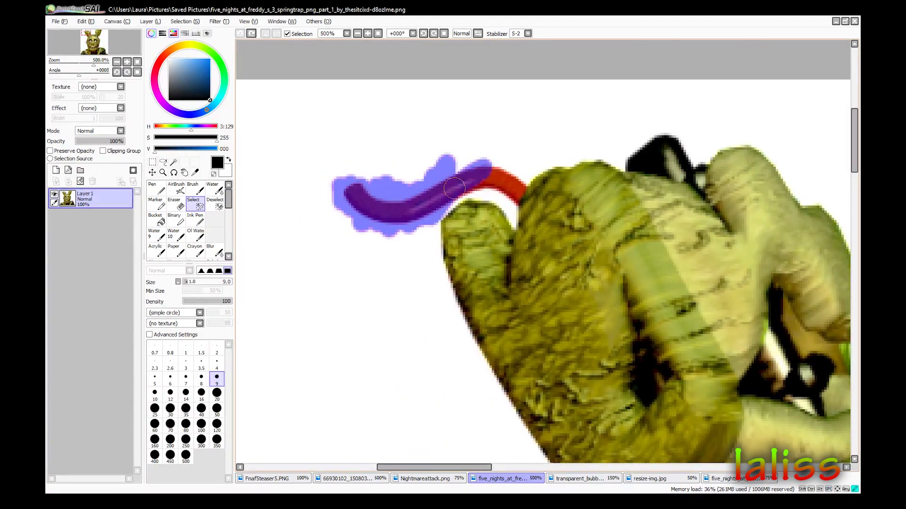
- Paste the copied Springtrap wire piece into FnafSteaser5.PNG for positioning
left_click(267, 478)
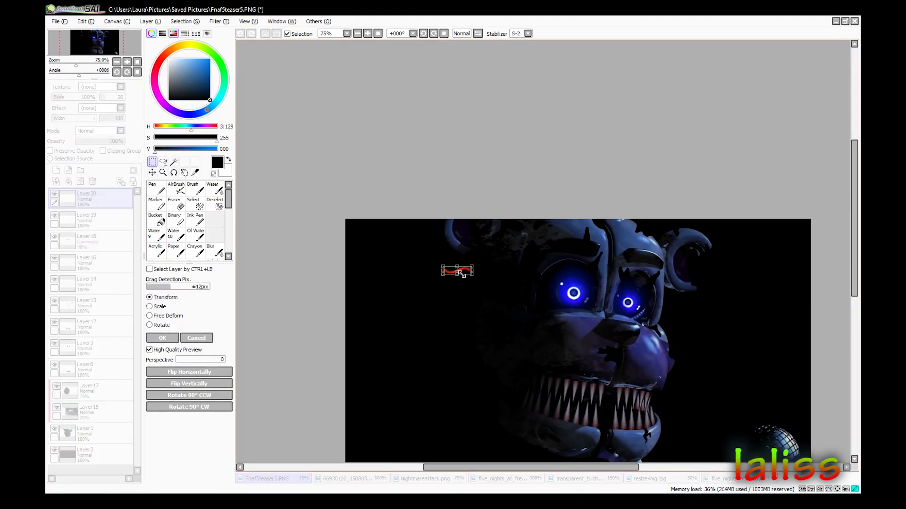